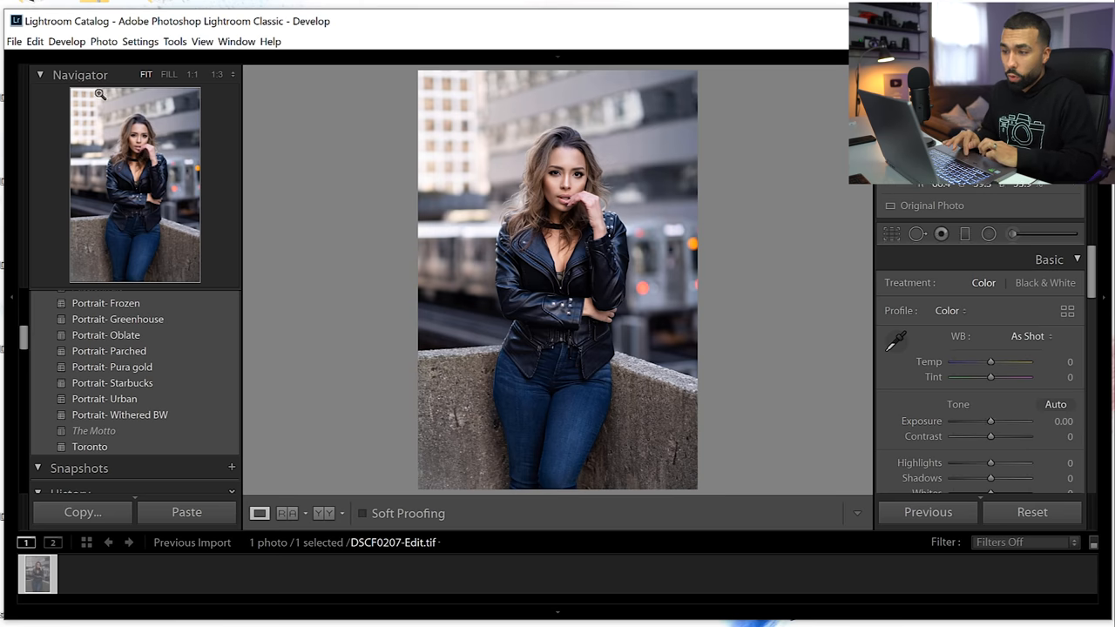
# Step: Scroll the Presets panel past the portrait presets and apply Toronto for cooler, muted tones
pyautogui.click(102, 42)
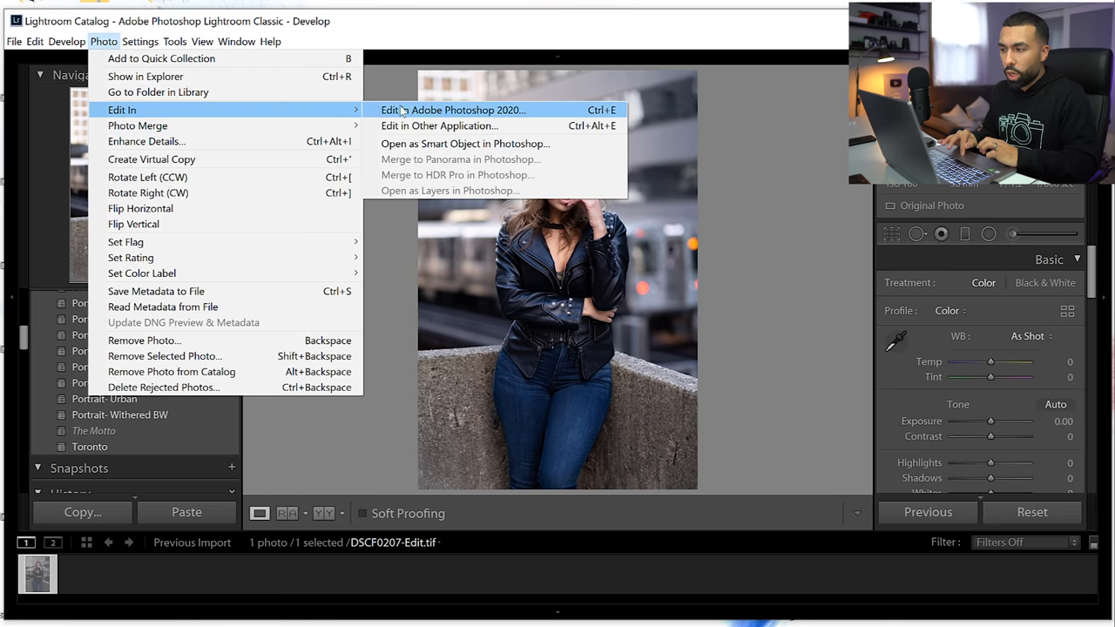
pyautogui.moveTo(574, 109)
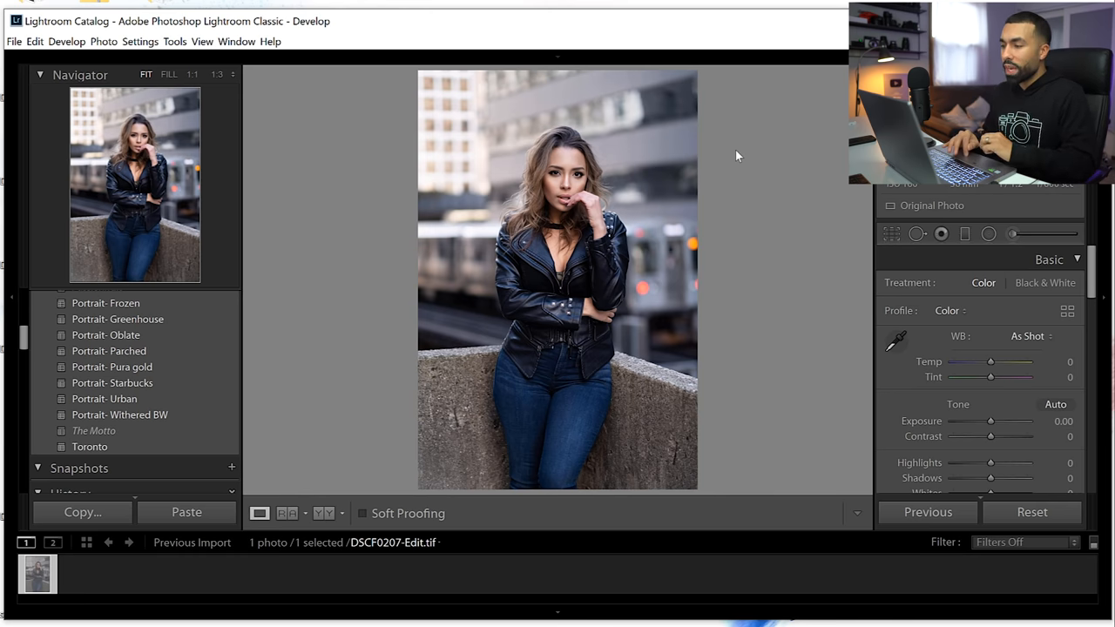
pyautogui.moveTo(153, 340)
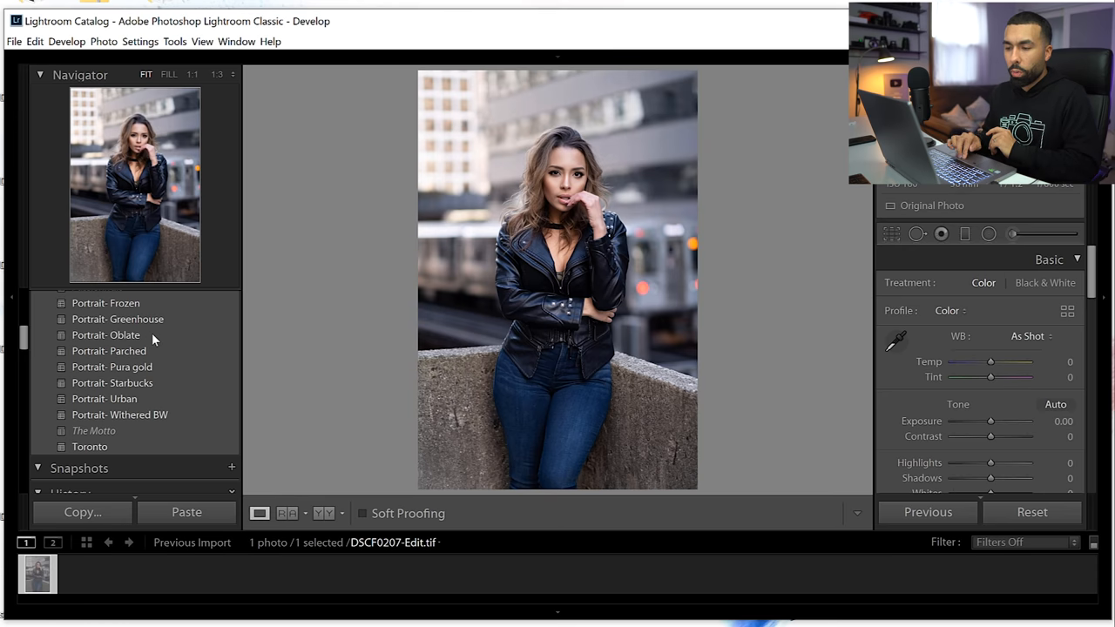
pyautogui.click(119, 329)
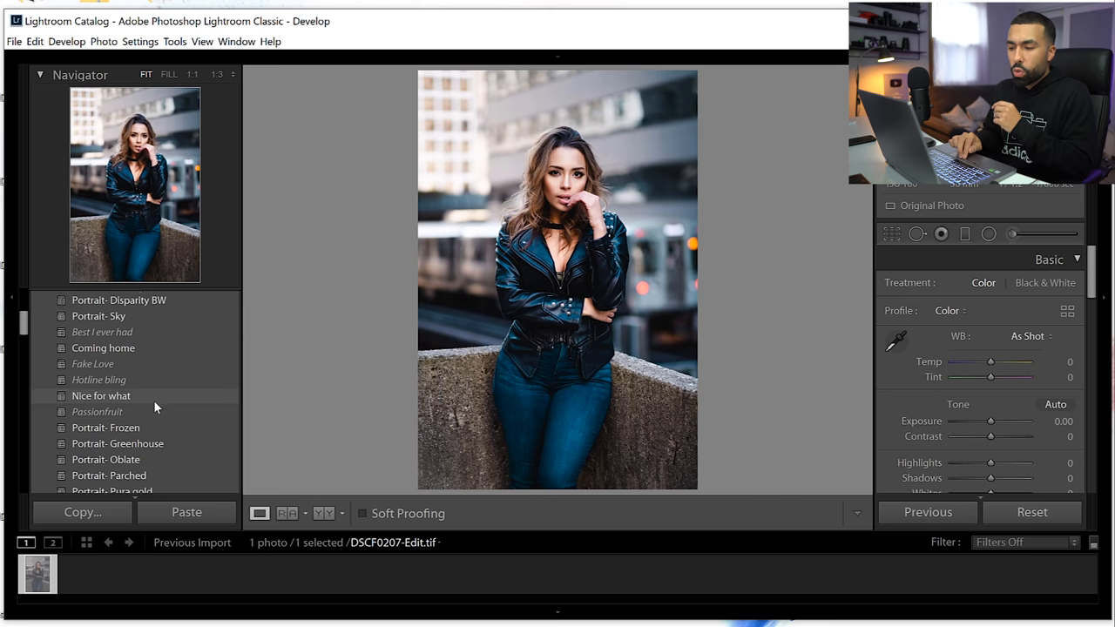
pyautogui.scroll(-3)
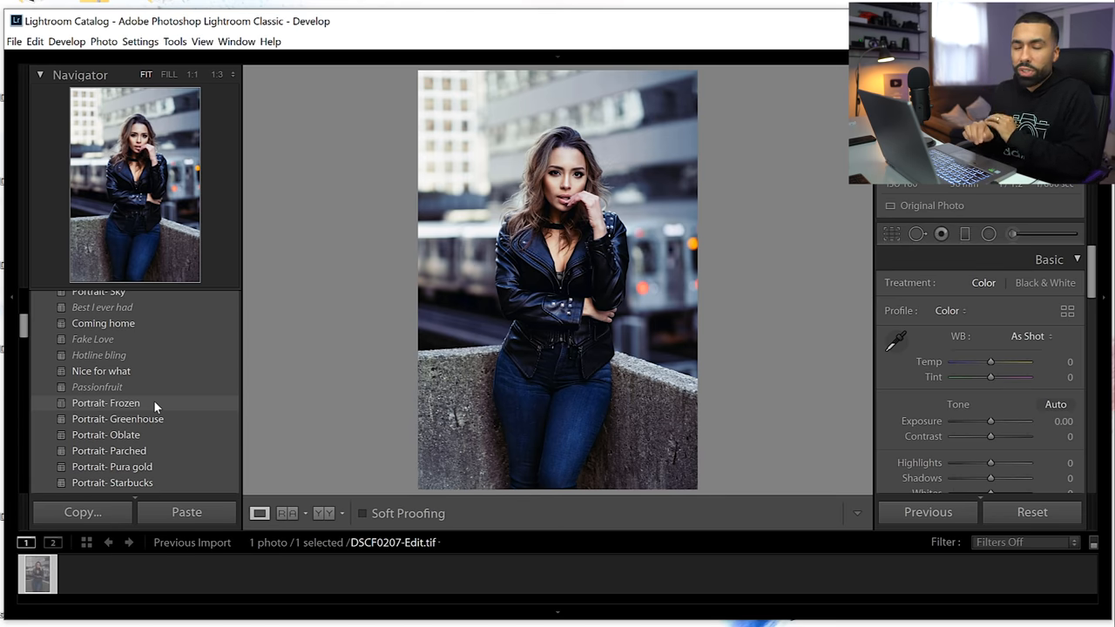
pyautogui.scroll(-3)
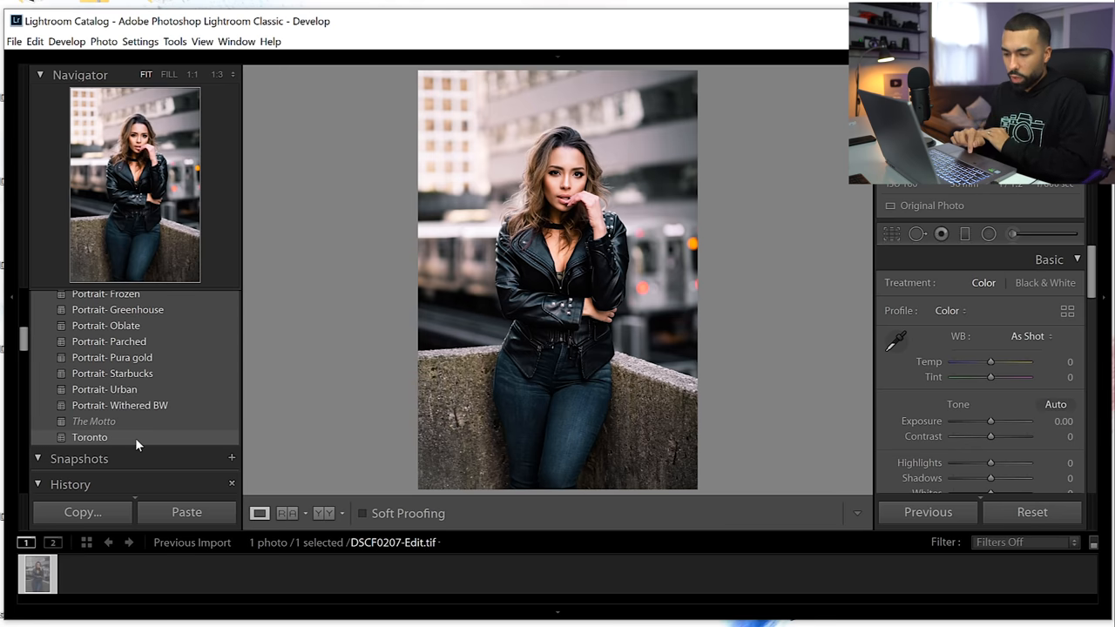
pyautogui.click(91, 437)
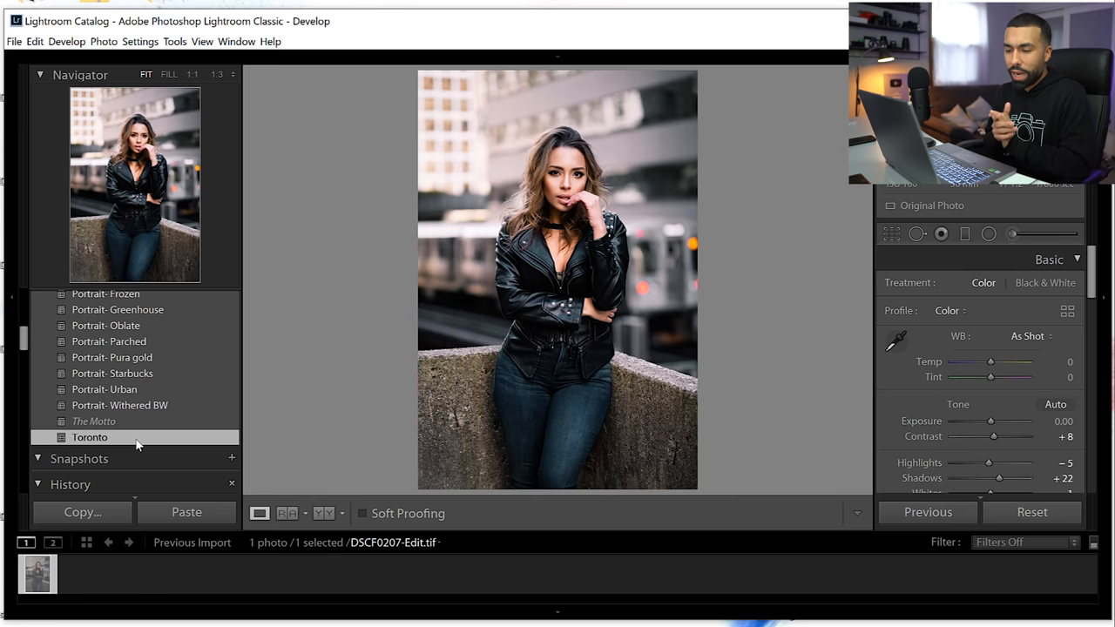
pyautogui.moveTo(862, 355)
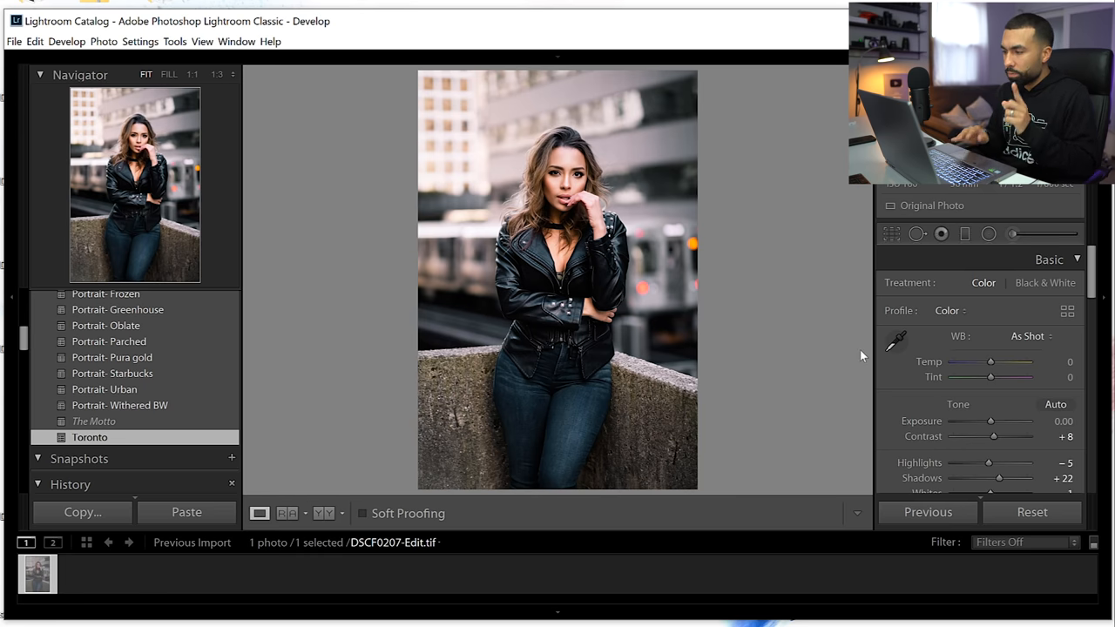
pyautogui.moveTo(1000, 416)
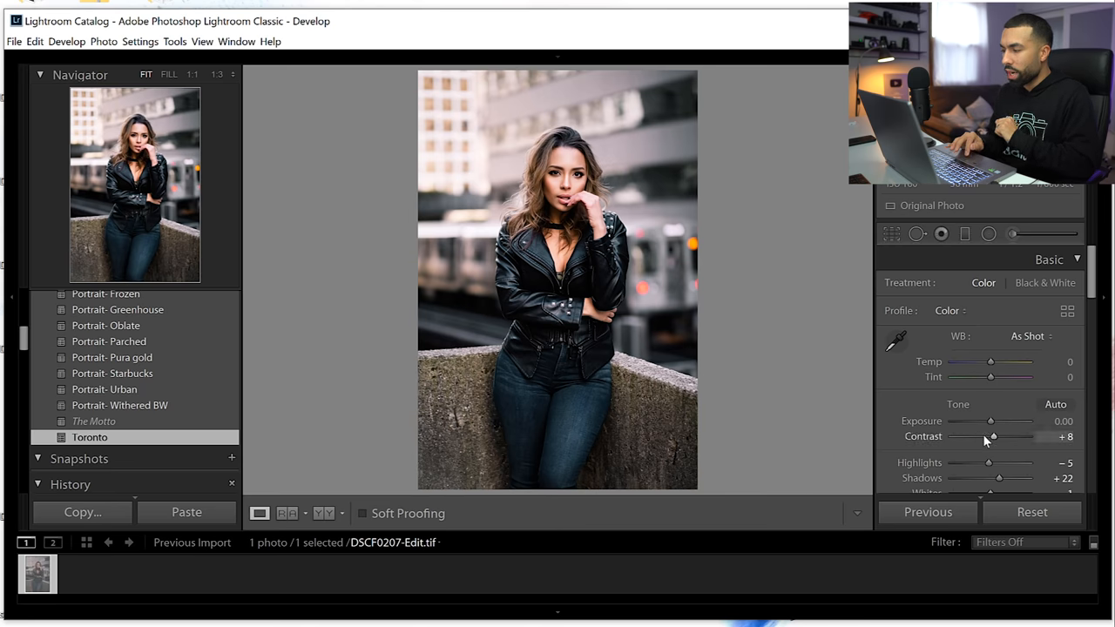
# Step: Pull Contrast down to -37, then ease it back to -12
pyautogui.moveTo(993, 435); pyautogui.dragTo(986, 436)
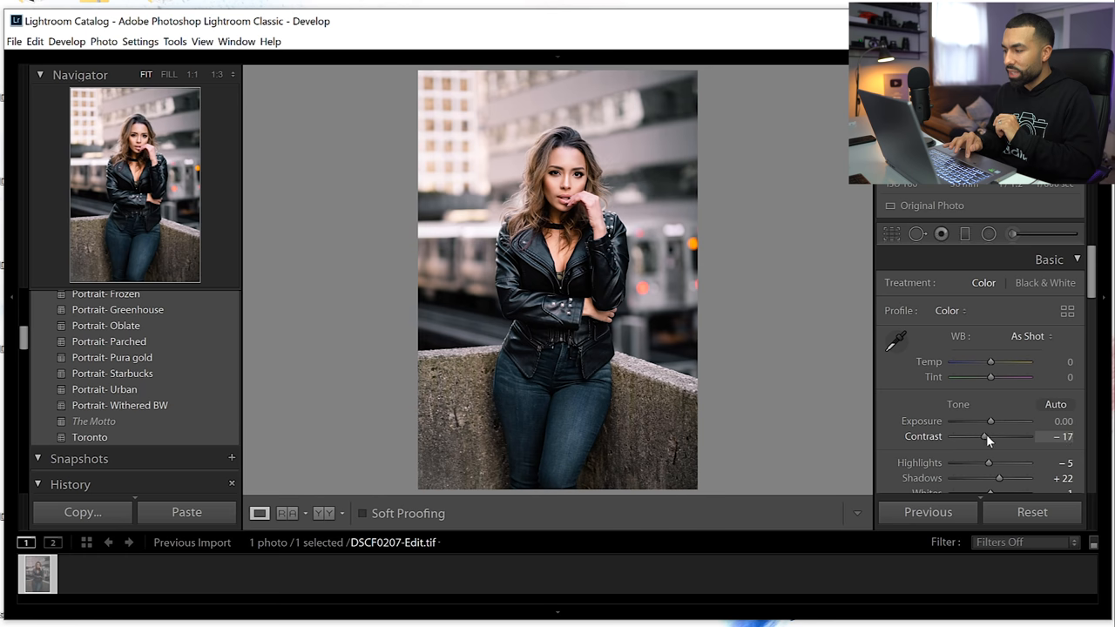
pyautogui.moveTo(984, 435); pyautogui.dragTo(990, 436)
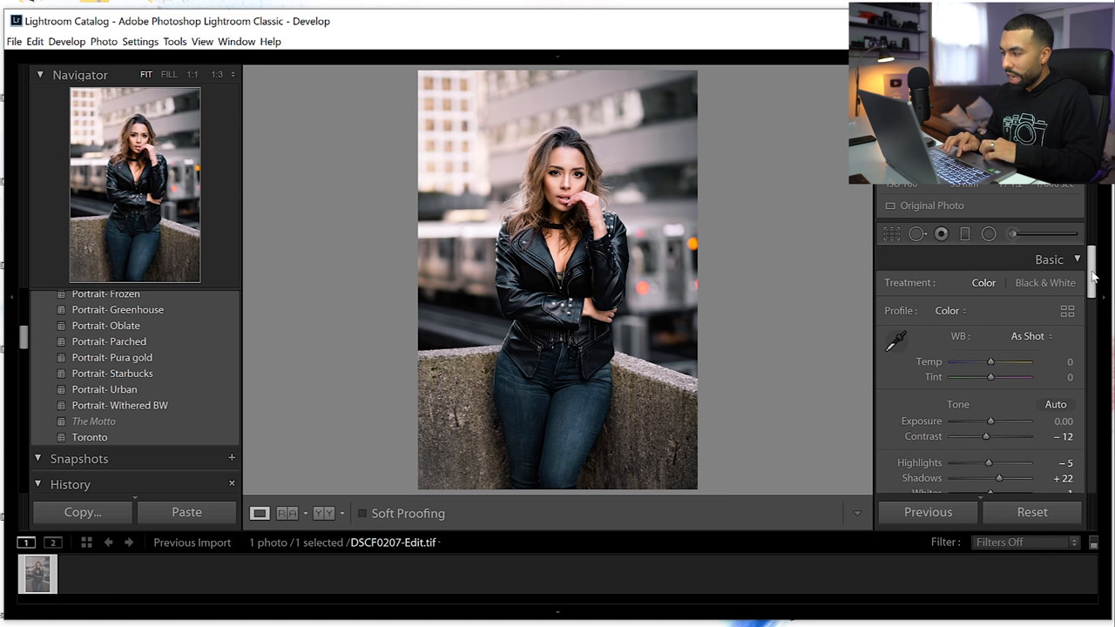
# Step: Scroll the right panel down to Split Toning and back up to the HSL Hue sliders
pyautogui.scroll(-3)
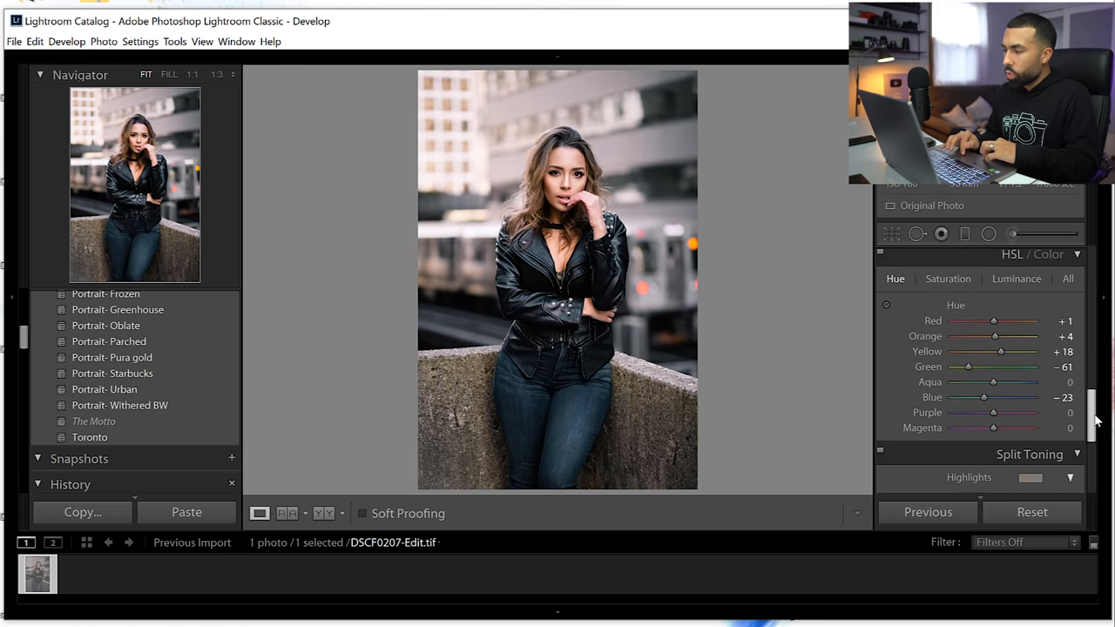
pyautogui.scroll(-3)
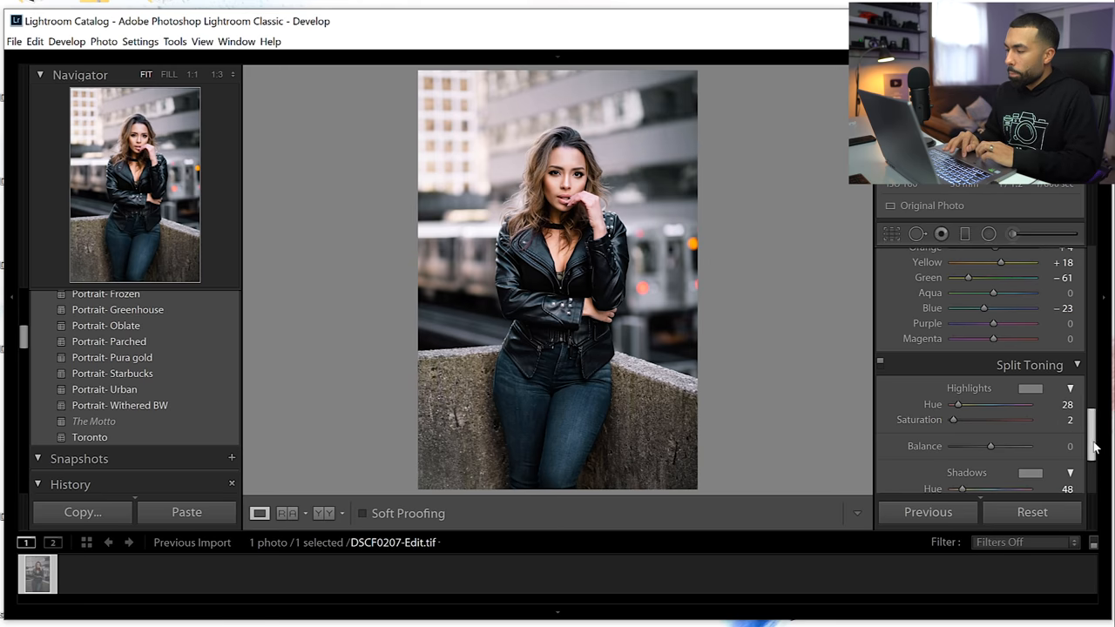
pyautogui.scroll(3)
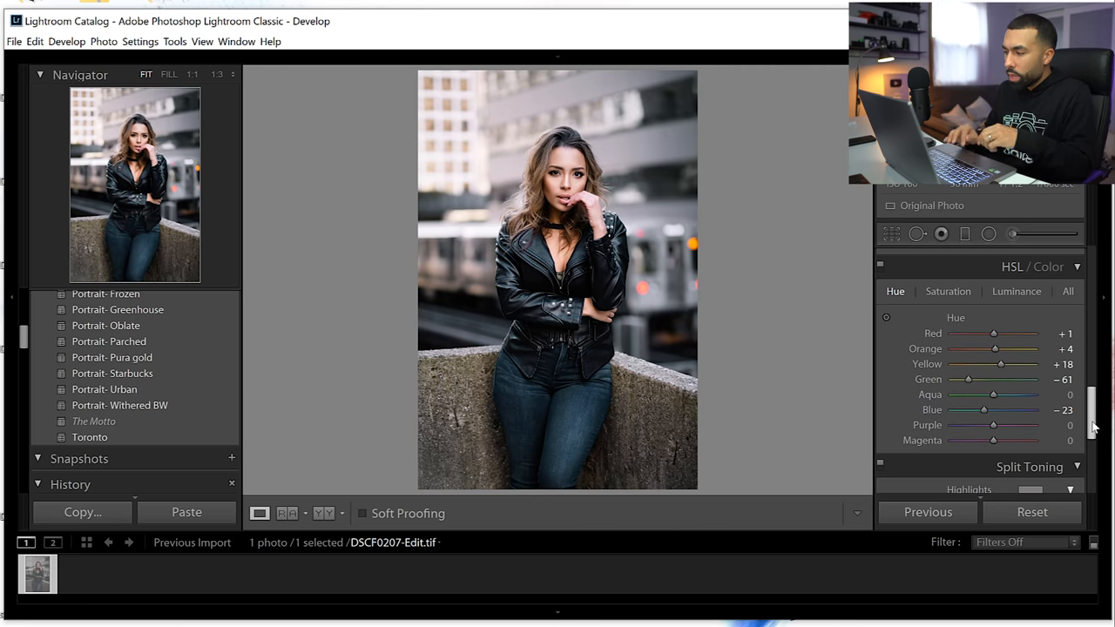
pyautogui.moveTo(885, 317)
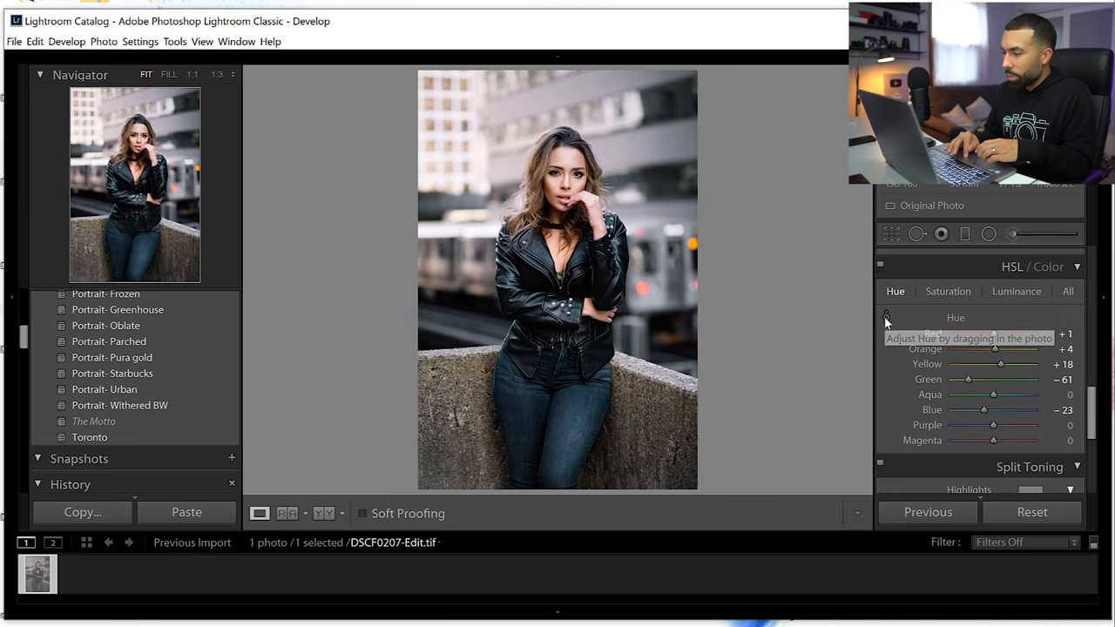
# Step: Enable on-photo hue adjustment and swing the jeans' blue hue between teal and purple
pyautogui.click(886, 317)
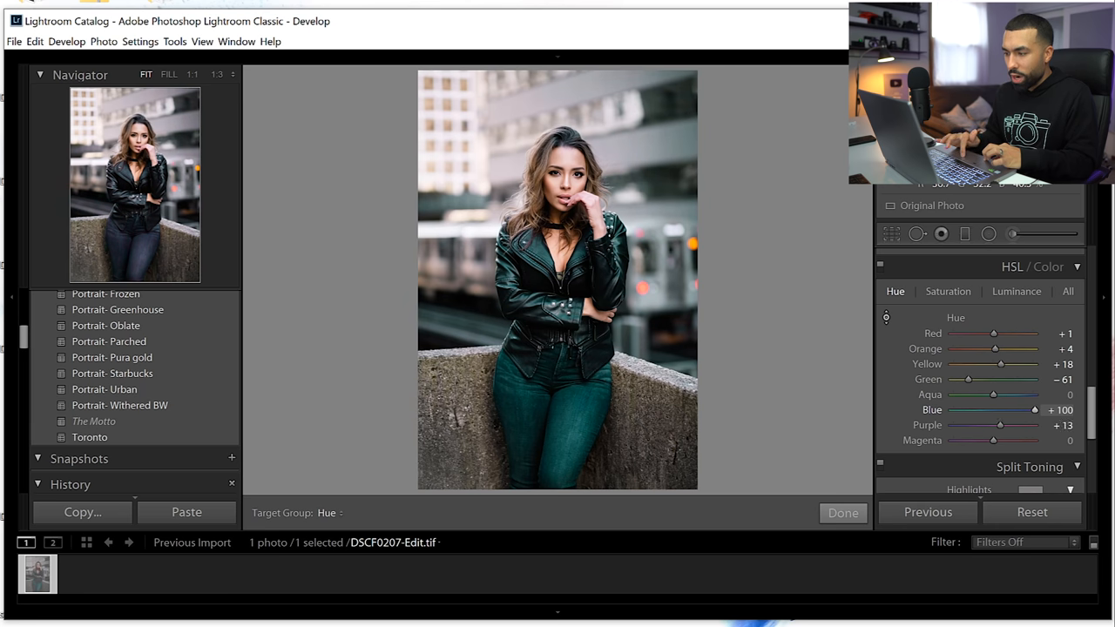
pyautogui.moveTo(1035, 409); pyautogui.dragTo(986, 409)
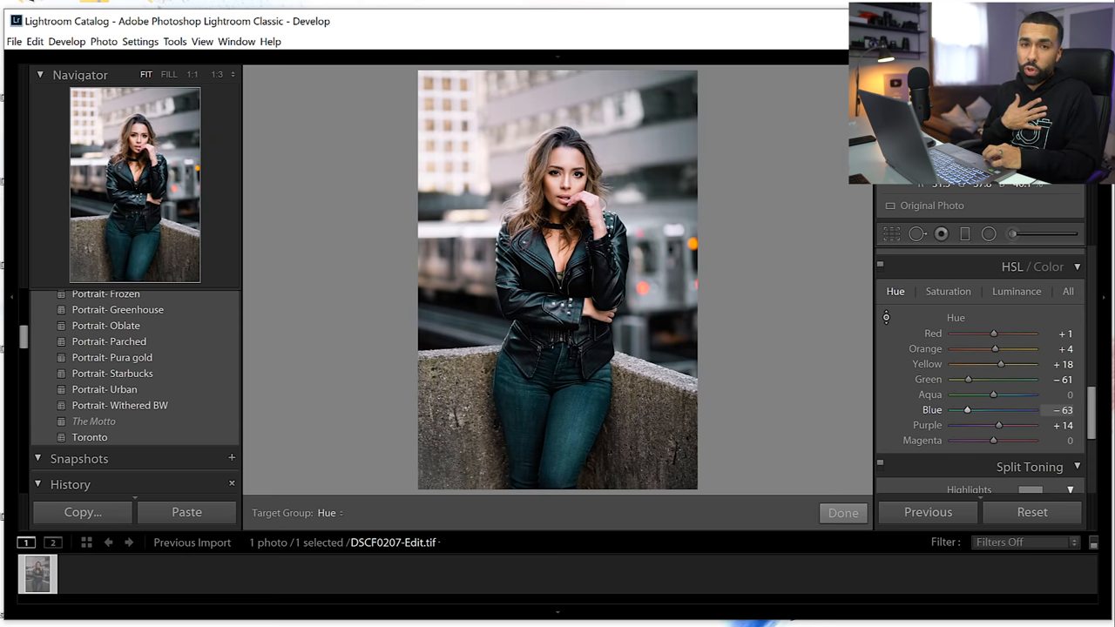
pyautogui.moveTo(965, 411); pyautogui.dragTo(1035, 411)
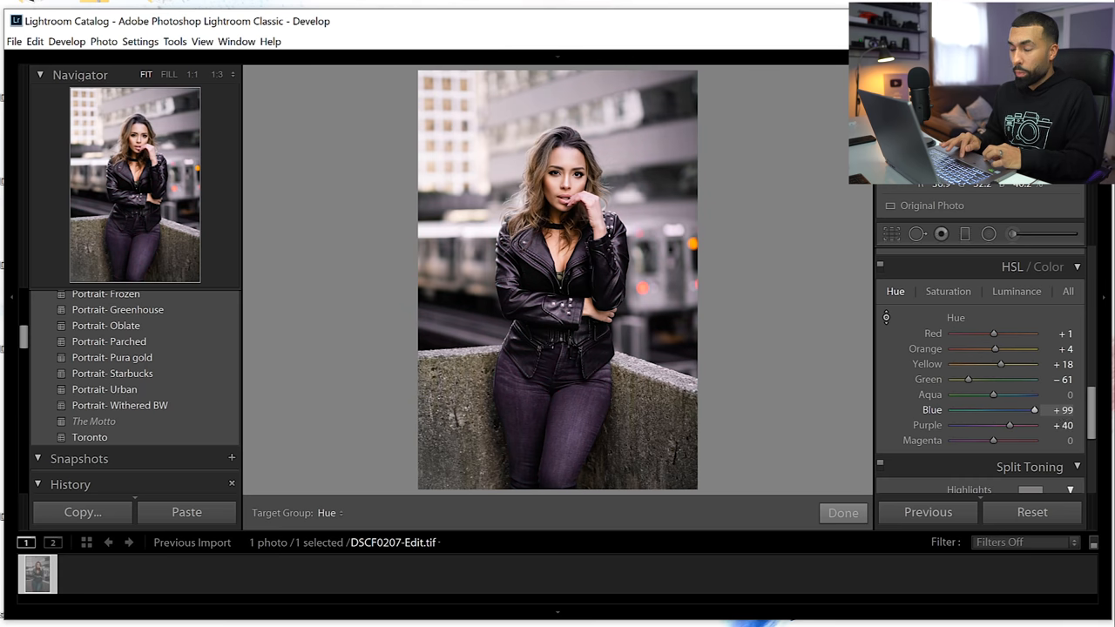
pyautogui.moveTo(1035, 409); pyautogui.dragTo(969, 409)
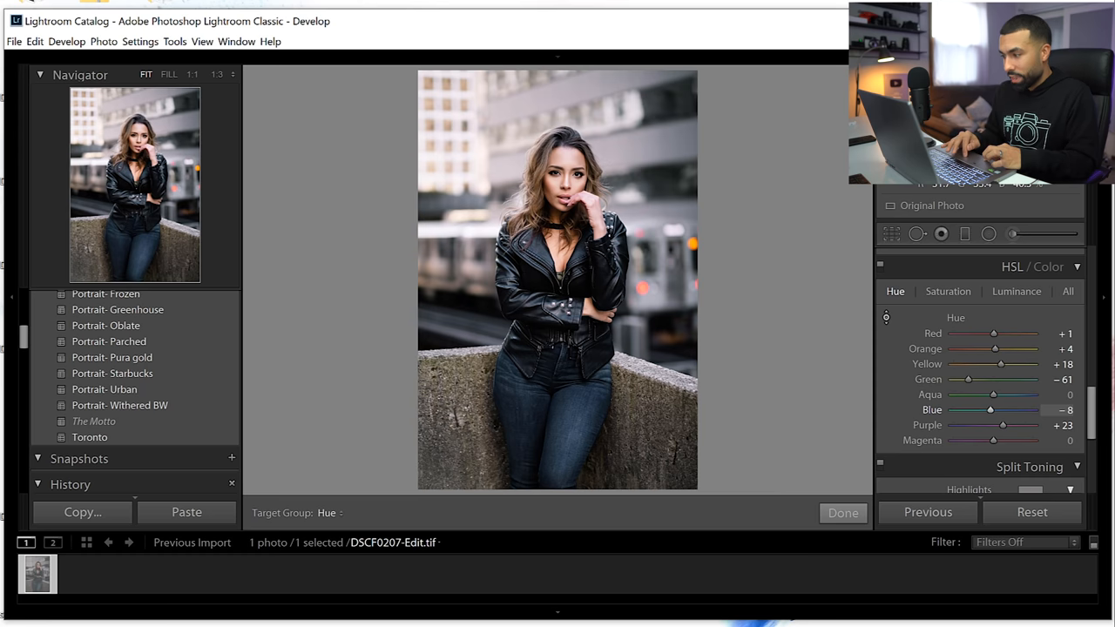
pyautogui.moveTo(990, 409); pyautogui.dragTo(1010, 410)
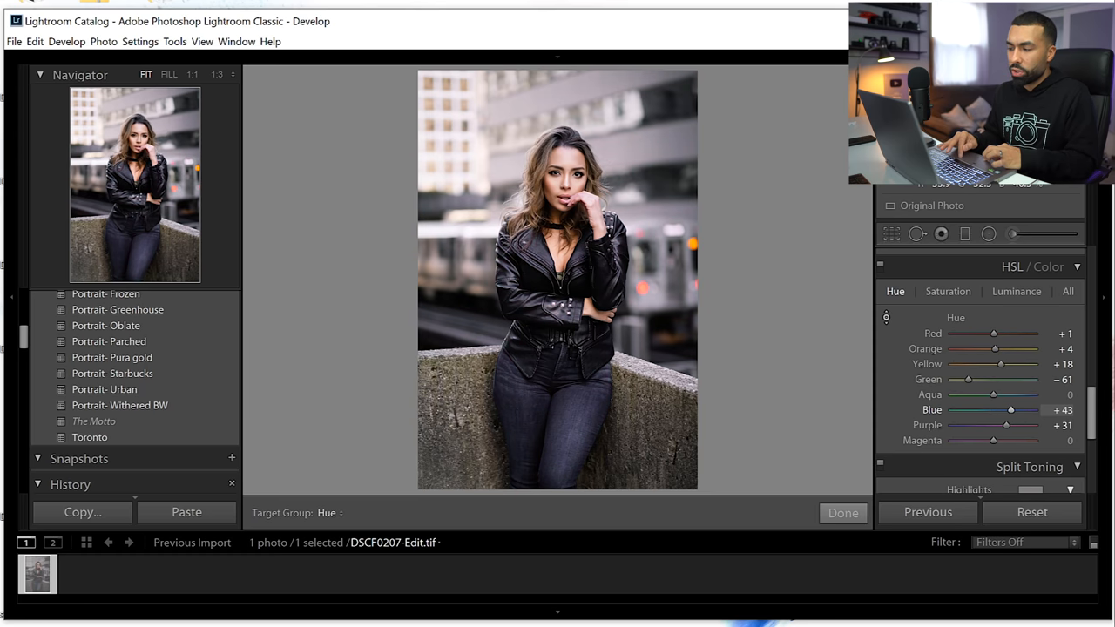
# Step: Settle the Blue hue at +8, with Purple +21, Yellow +8 and Orange 0
pyautogui.moveTo(1011, 410); pyautogui.dragTo(986, 409)
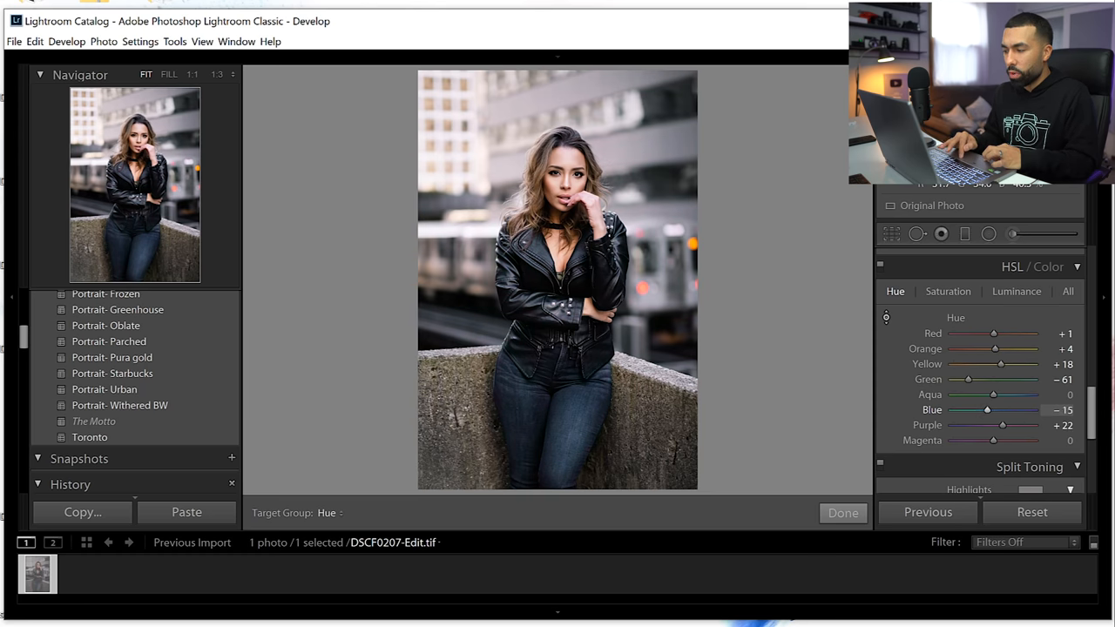
pyautogui.moveTo(987, 410); pyautogui.dragTo(976, 410)
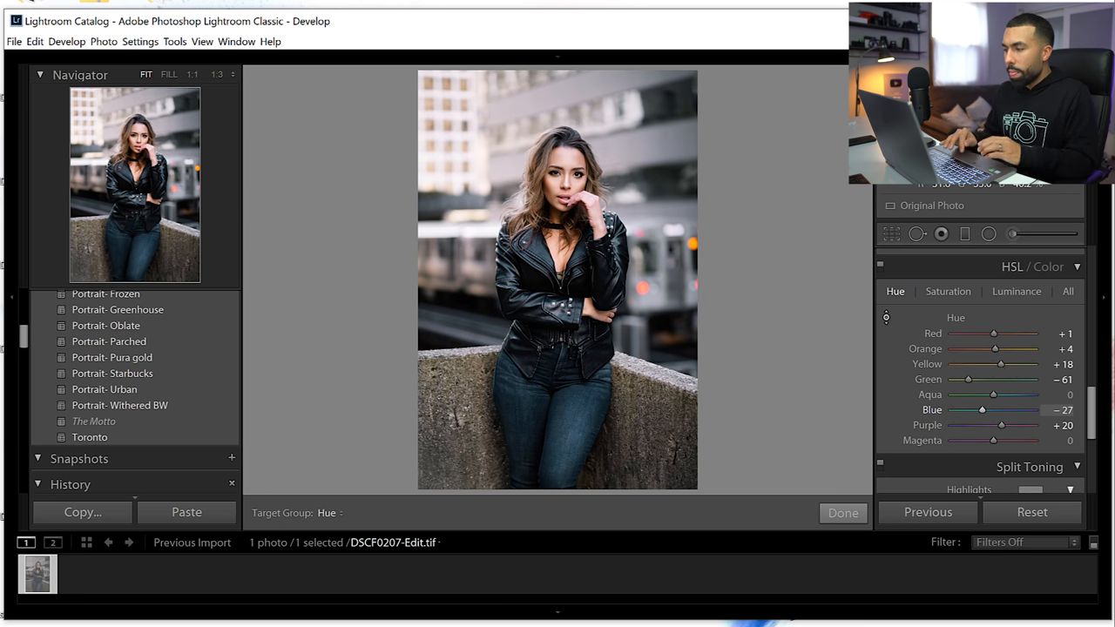
pyautogui.moveTo(636, 352)
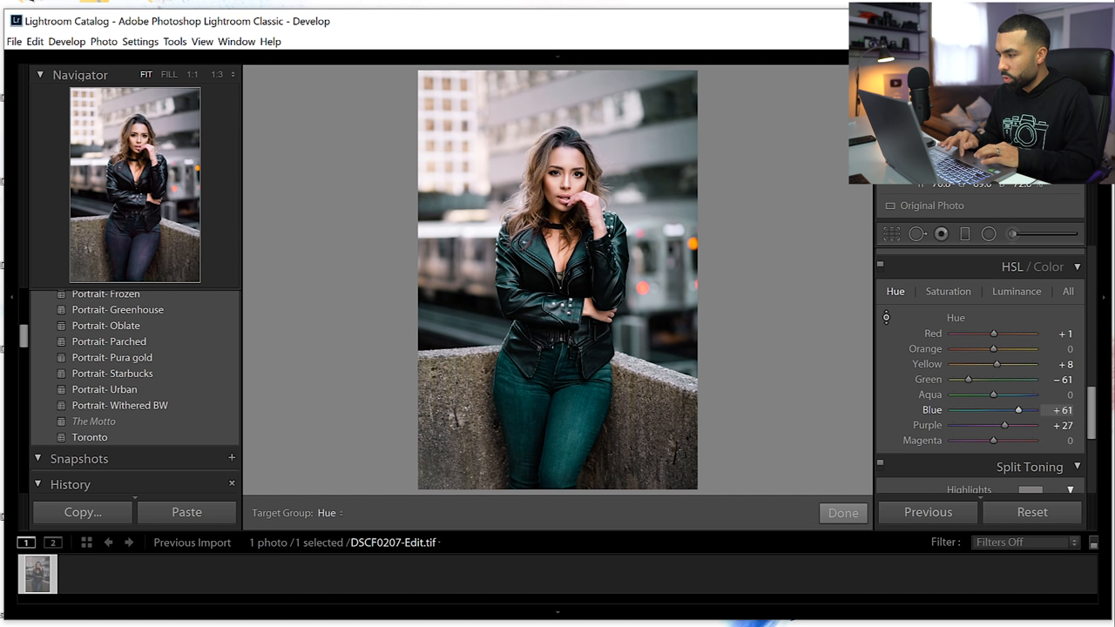
pyautogui.moveTo(1017, 410); pyautogui.dragTo(990, 409)
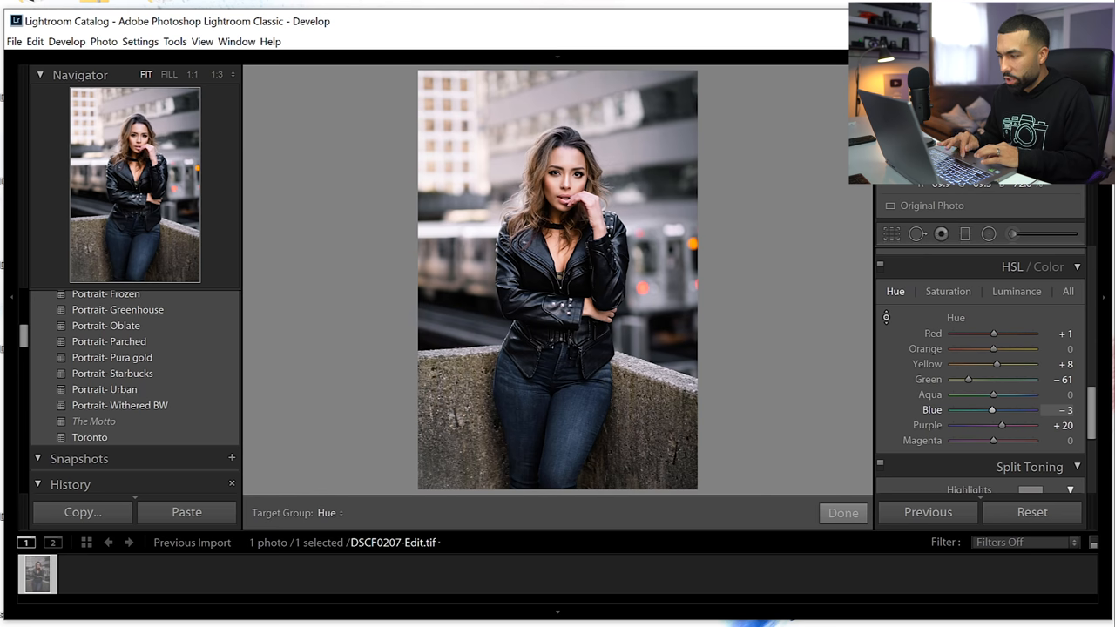
pyautogui.moveTo(992, 410); pyautogui.dragTo(1002, 410)
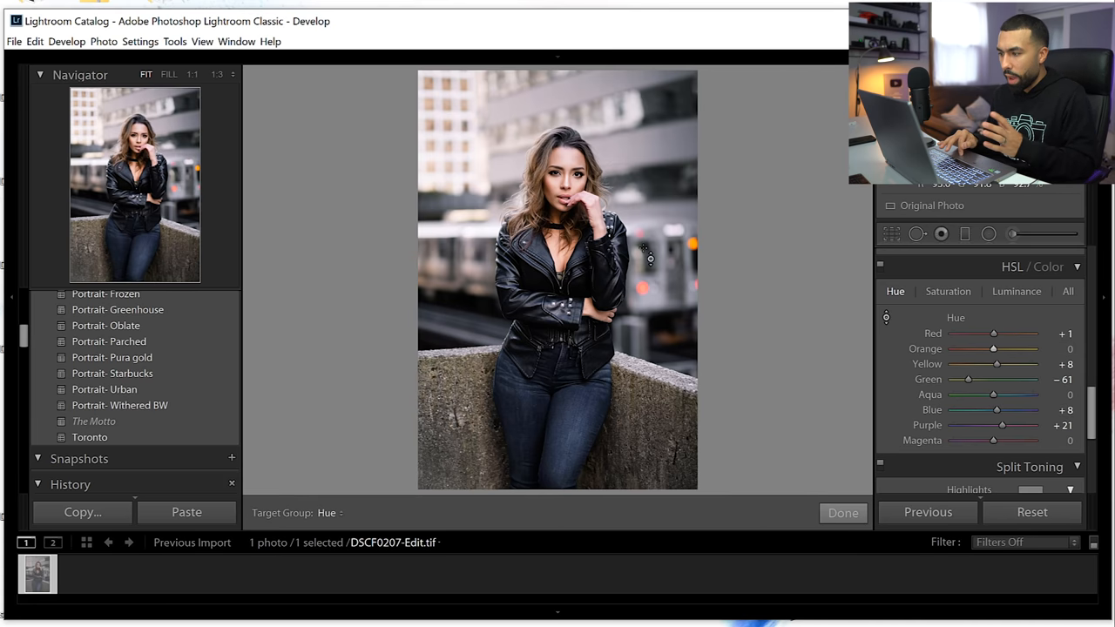
pyautogui.moveTo(770, 229)
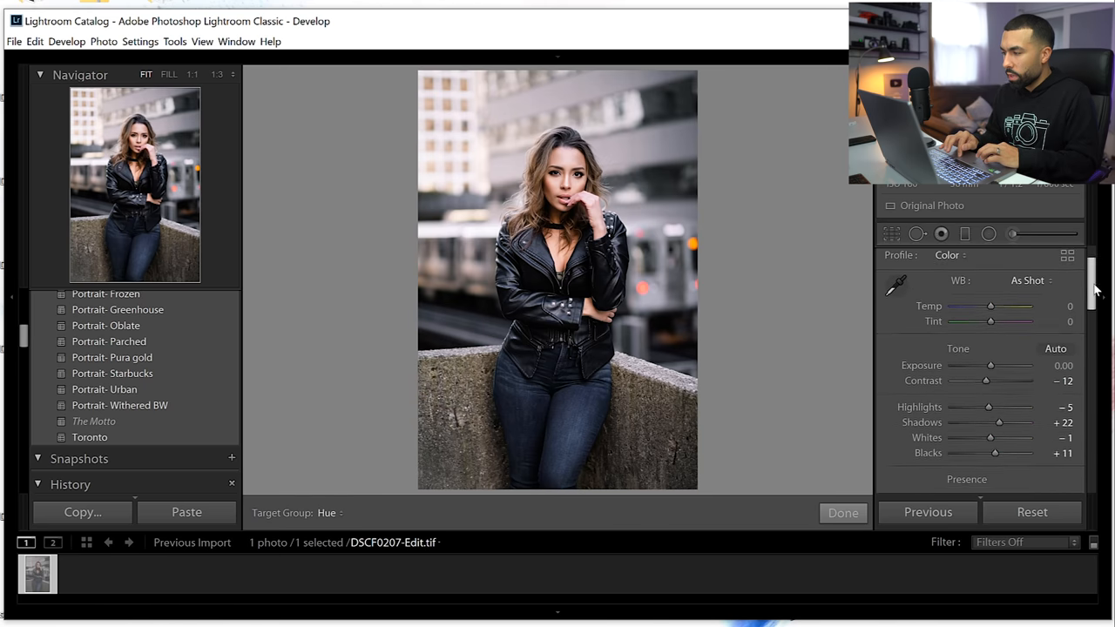
# Step: In Split Toning set Shadows Hue 238, Saturation 9 and Highlights Saturation 5
pyautogui.scroll(-3)
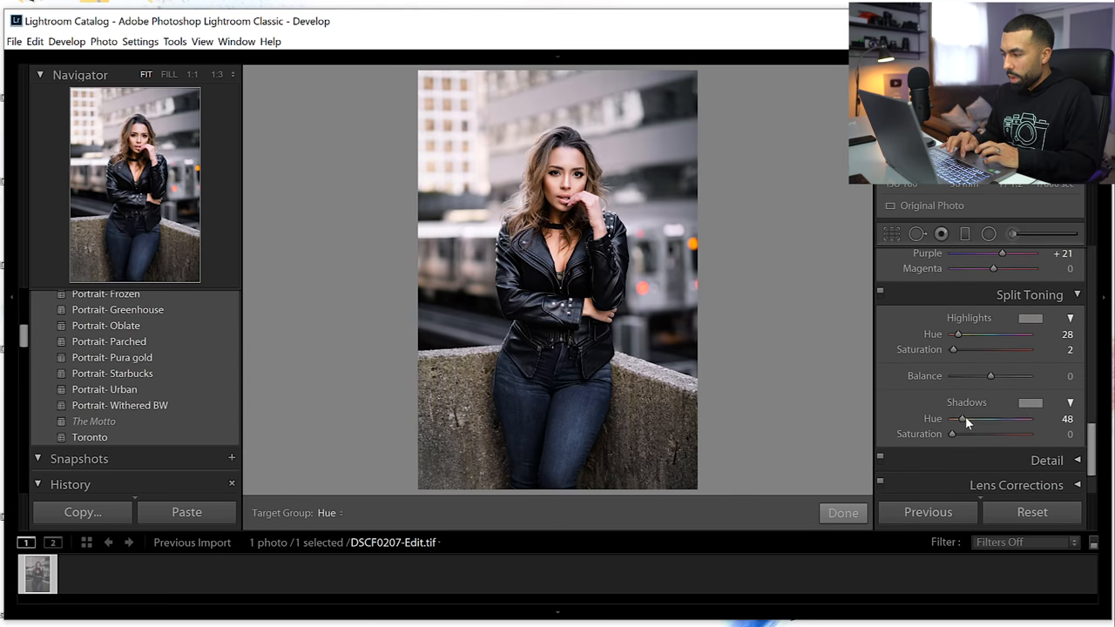
pyautogui.moveTo(962, 418); pyautogui.dragTo(1002, 418)
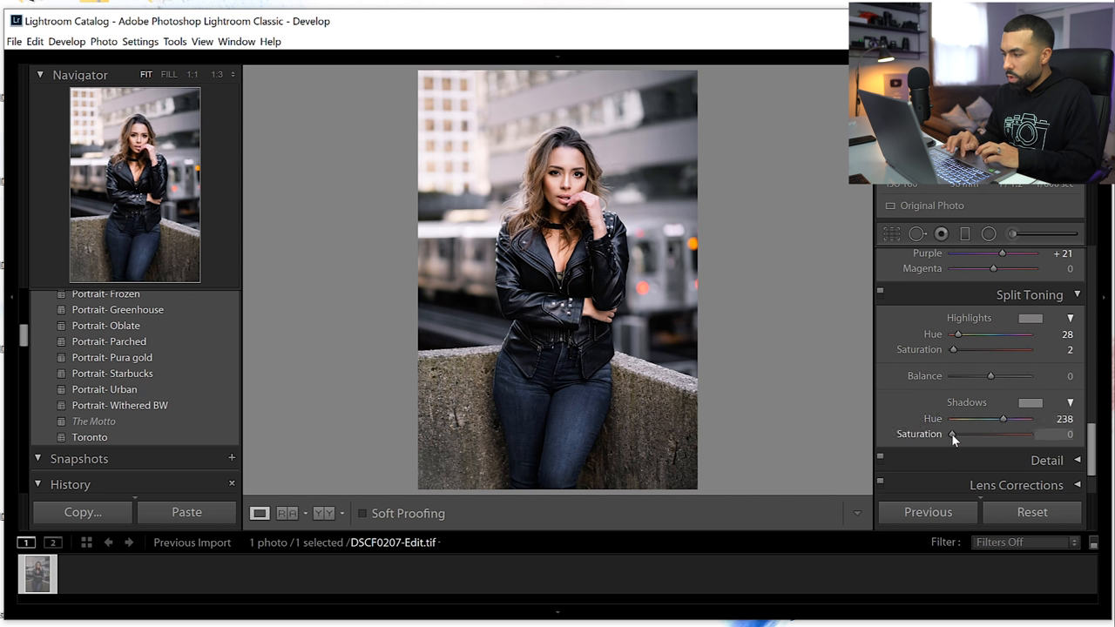
pyautogui.moveTo(953, 433); pyautogui.dragTo(961, 434)
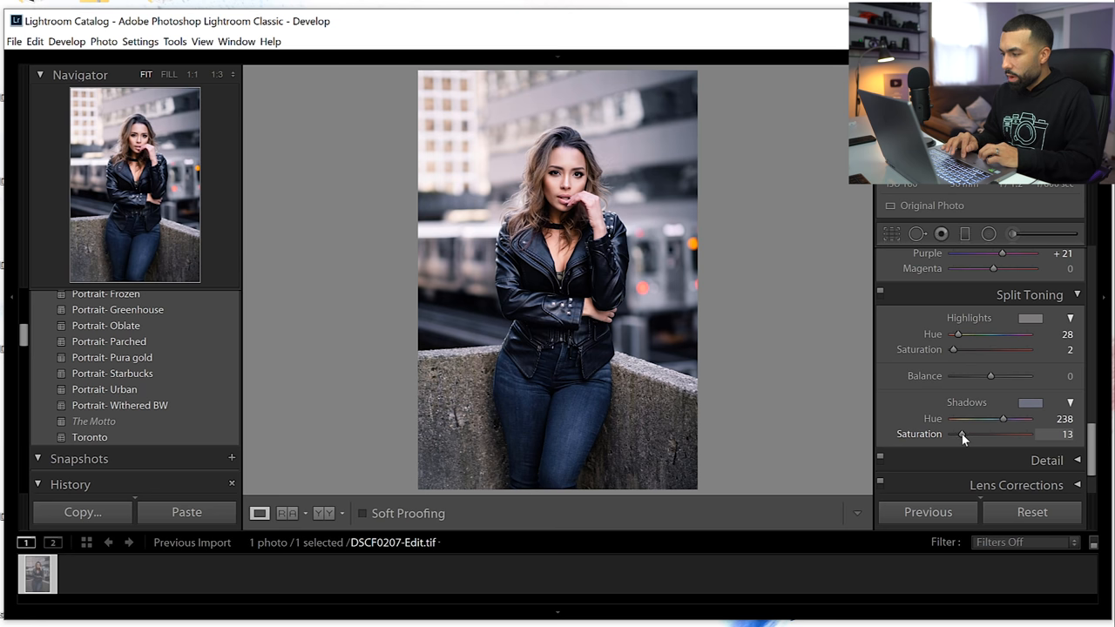
pyautogui.moveTo(962, 434); pyautogui.dragTo(958, 434)
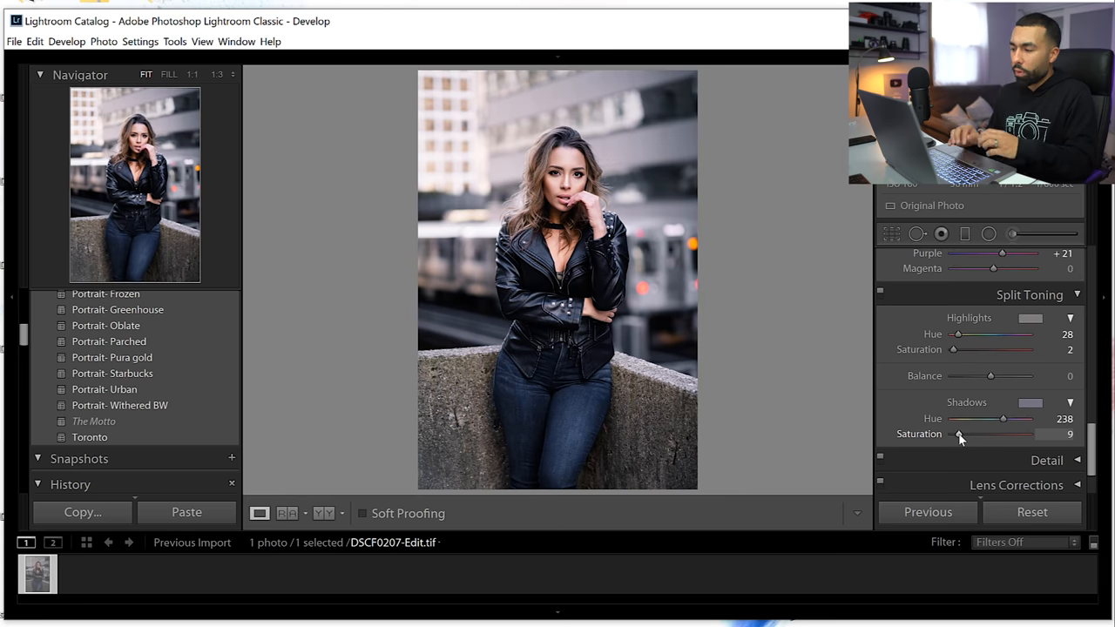
pyautogui.moveTo(955, 352)
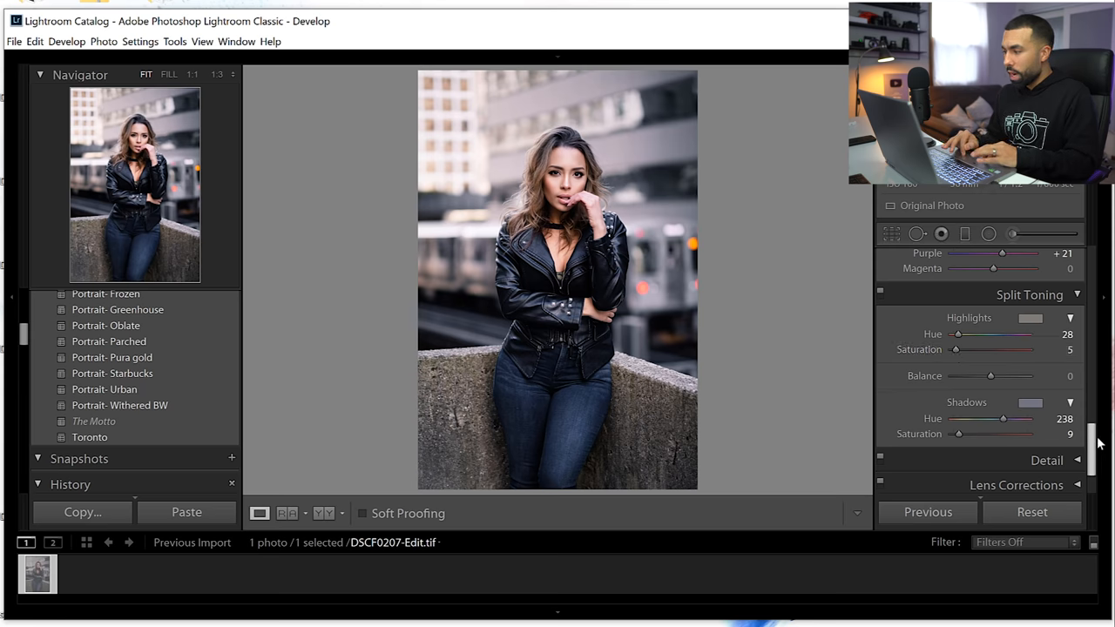
# Step: Back in the Basic panel, return Contrast to 0 and lower Highlights to -27
pyautogui.scroll(3)
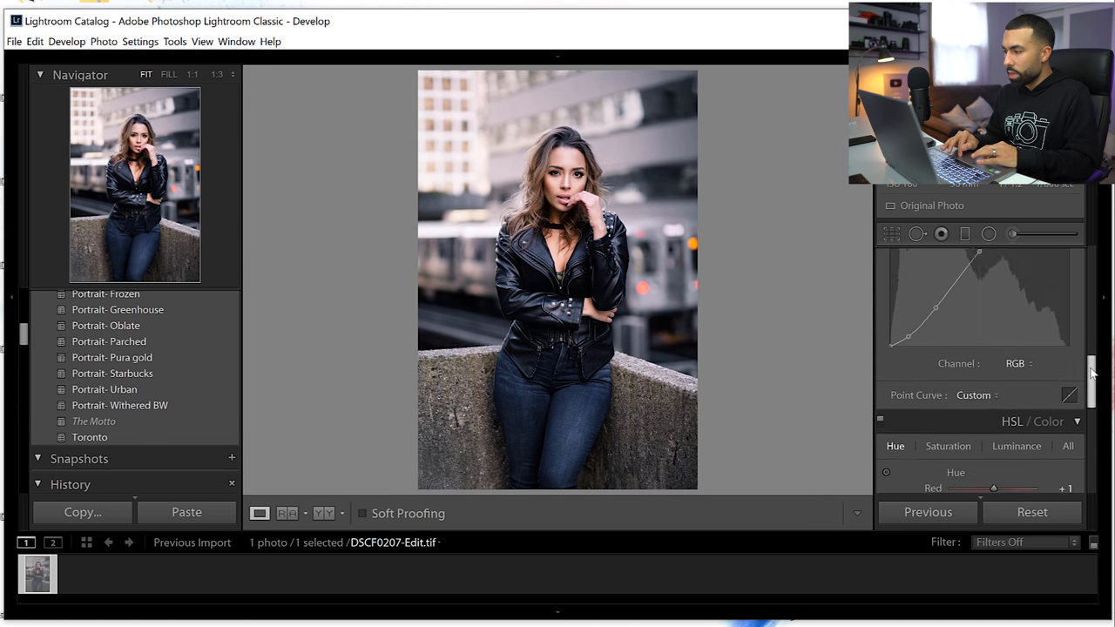
pyautogui.scroll(3)
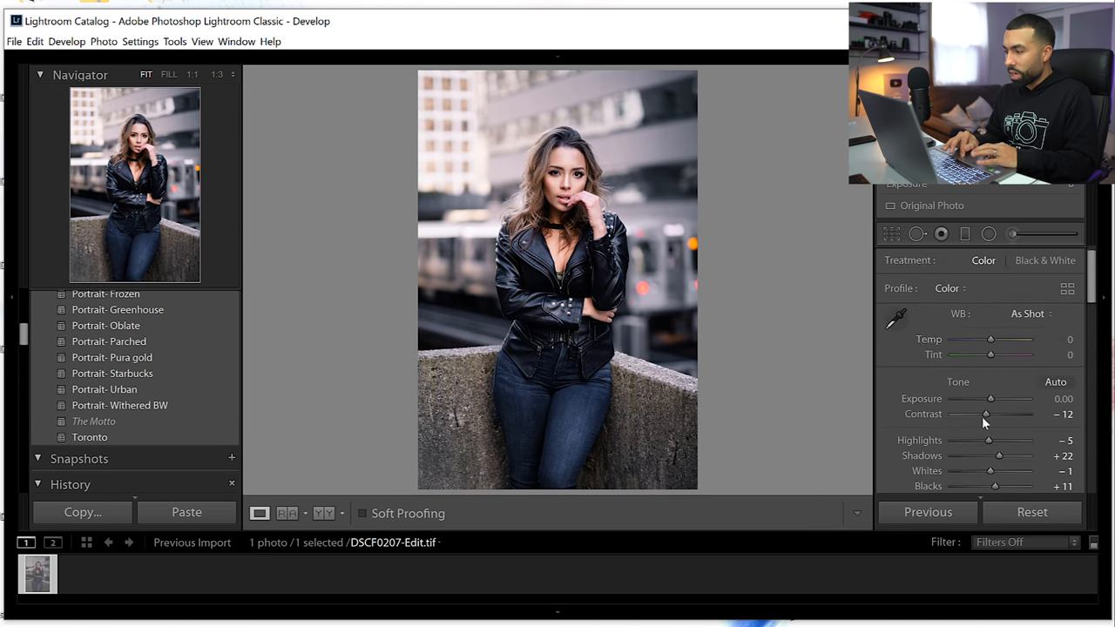
pyautogui.moveTo(987, 415); pyautogui.dragTo(990, 414)
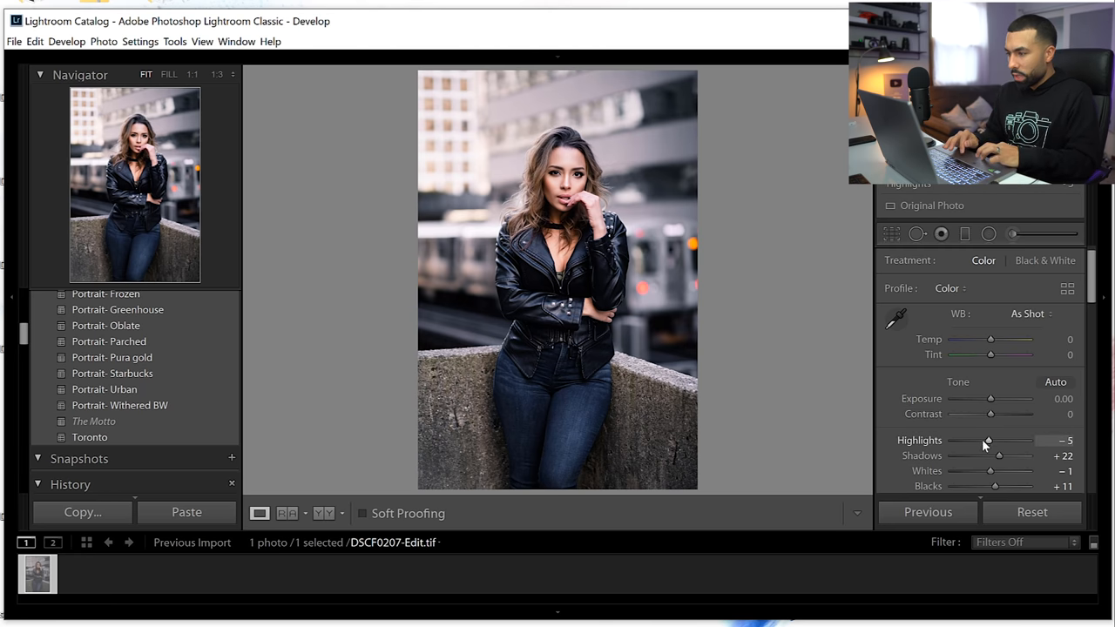
pyautogui.moveTo(987, 439); pyautogui.dragTo(980, 439)
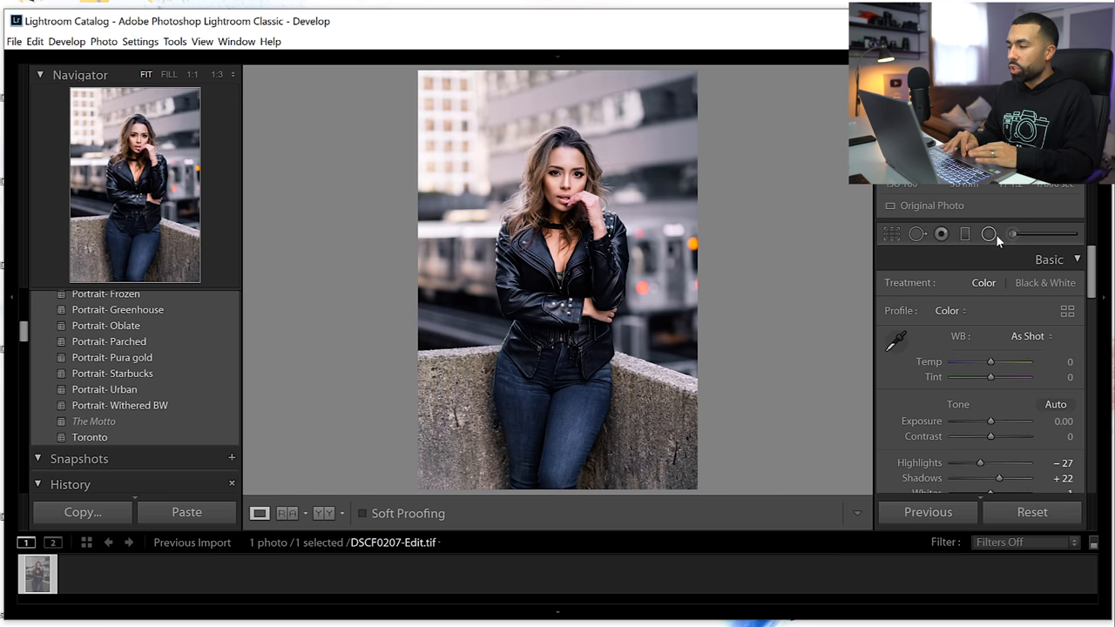
# Step: Add a Radial Filter around the model at Exposure -0.38 and confirm with Done
pyautogui.click(990, 234)
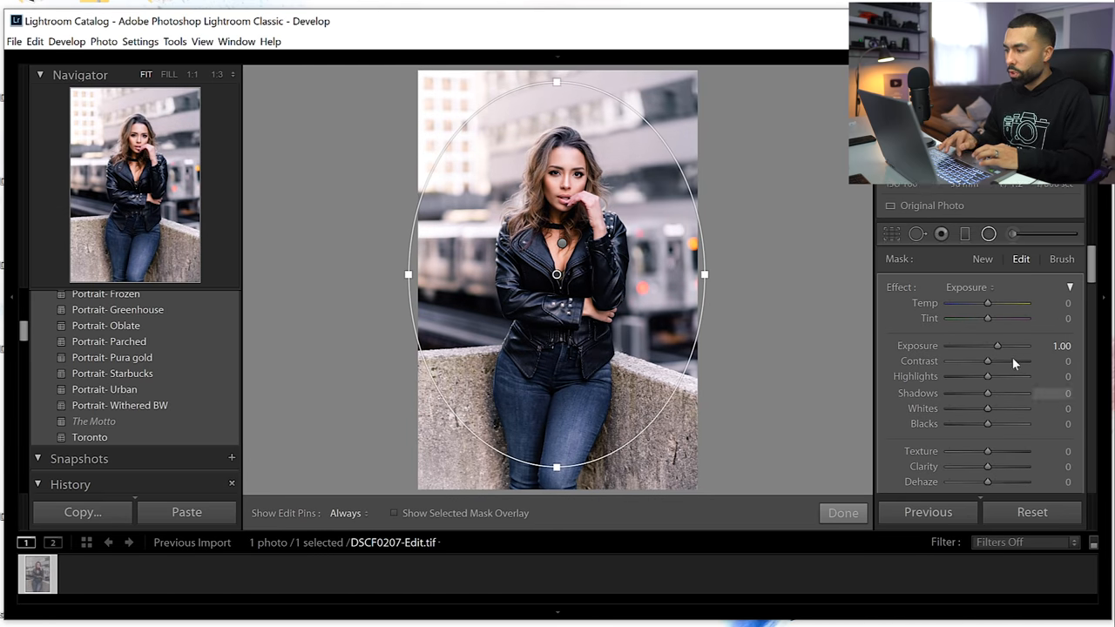
pyautogui.moveTo(997, 345); pyautogui.dragTo(984, 345)
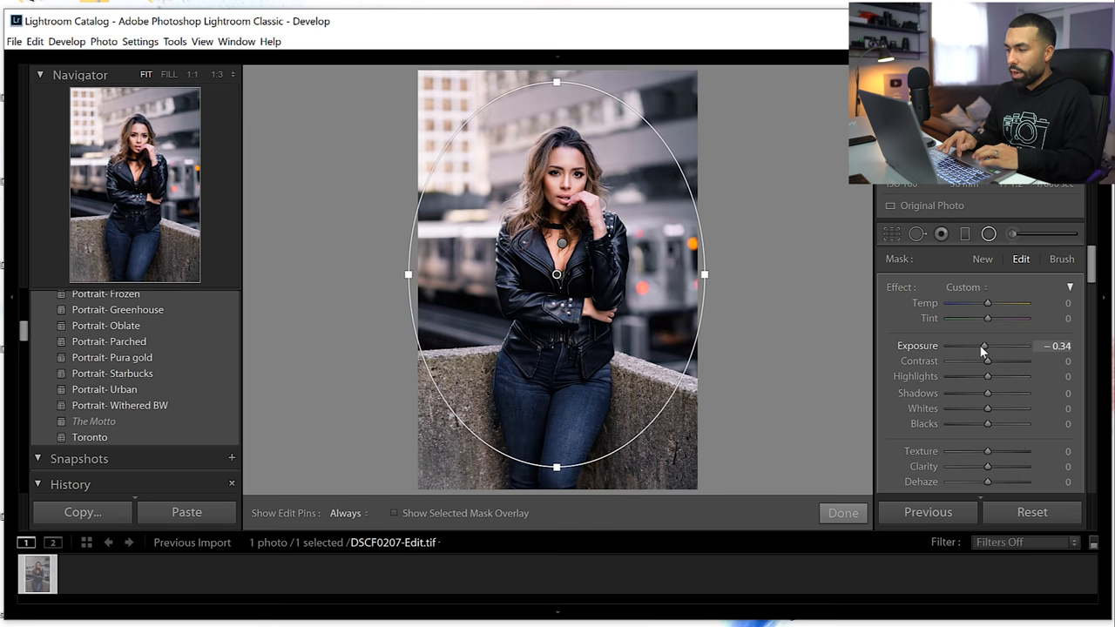
pyautogui.moveTo(979, 345); pyautogui.dragTo(990, 345)
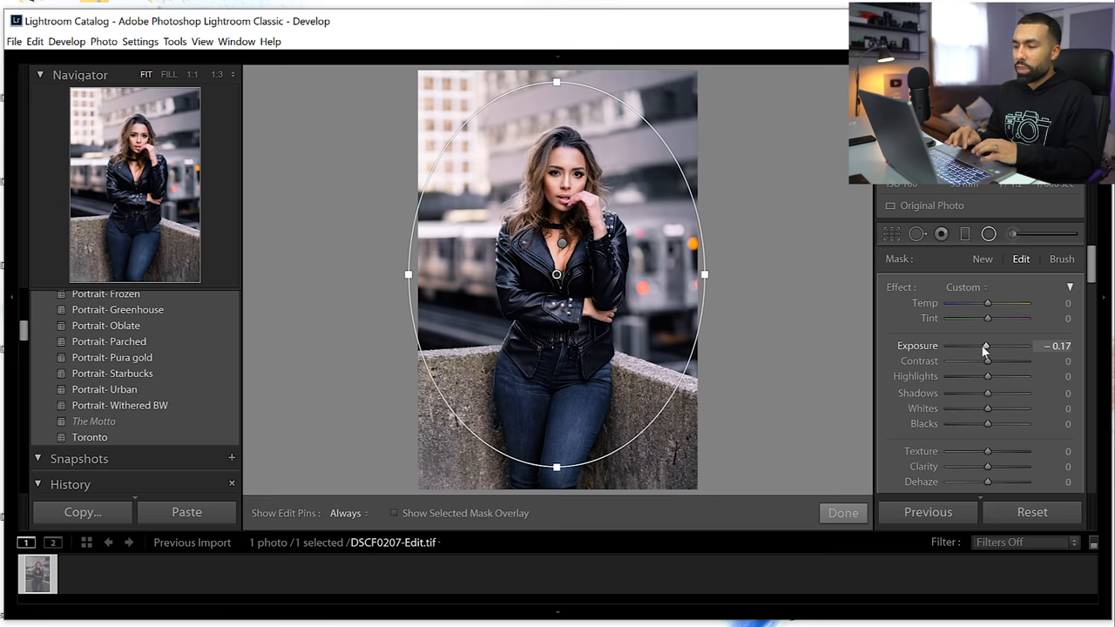
pyautogui.moveTo(989, 345); pyautogui.dragTo(980, 345)
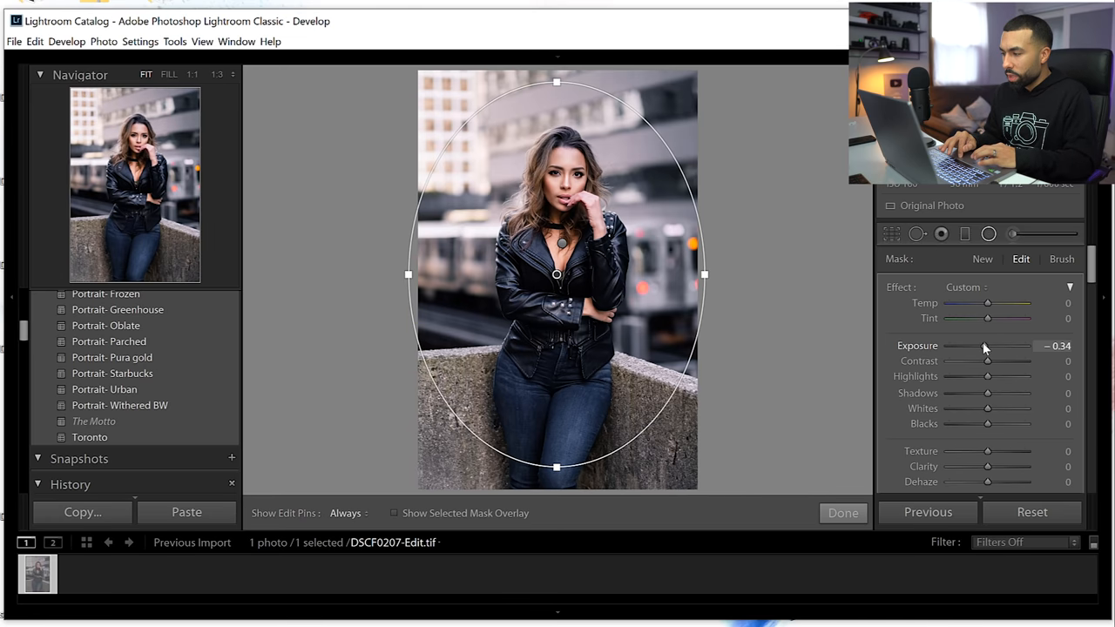
pyautogui.moveTo(986, 345); pyautogui.dragTo(984, 345)
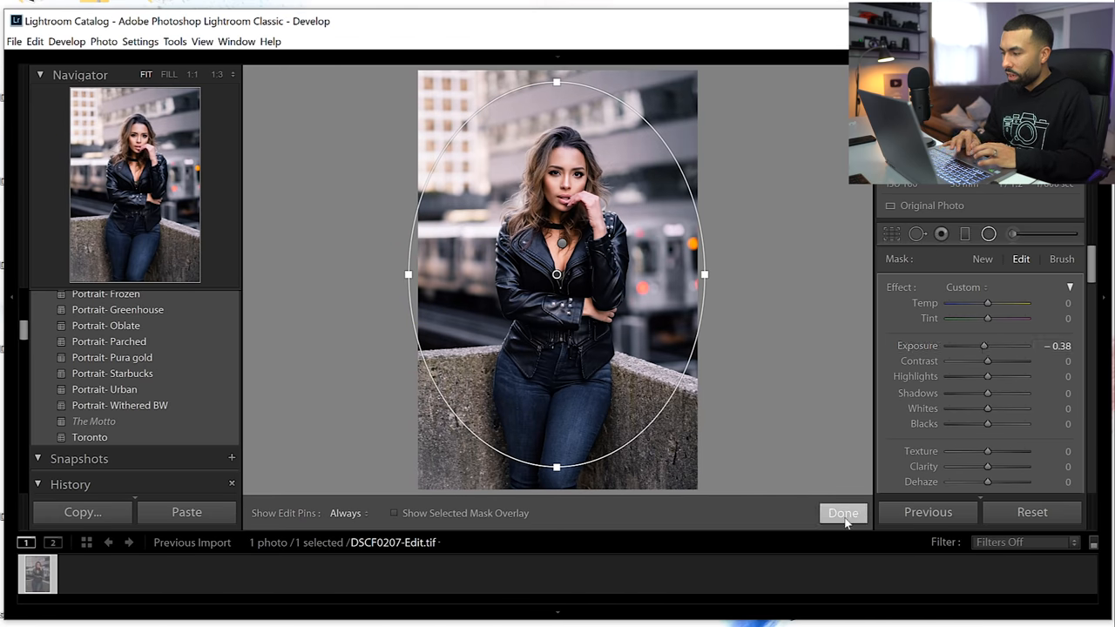
pyautogui.click(843, 512)
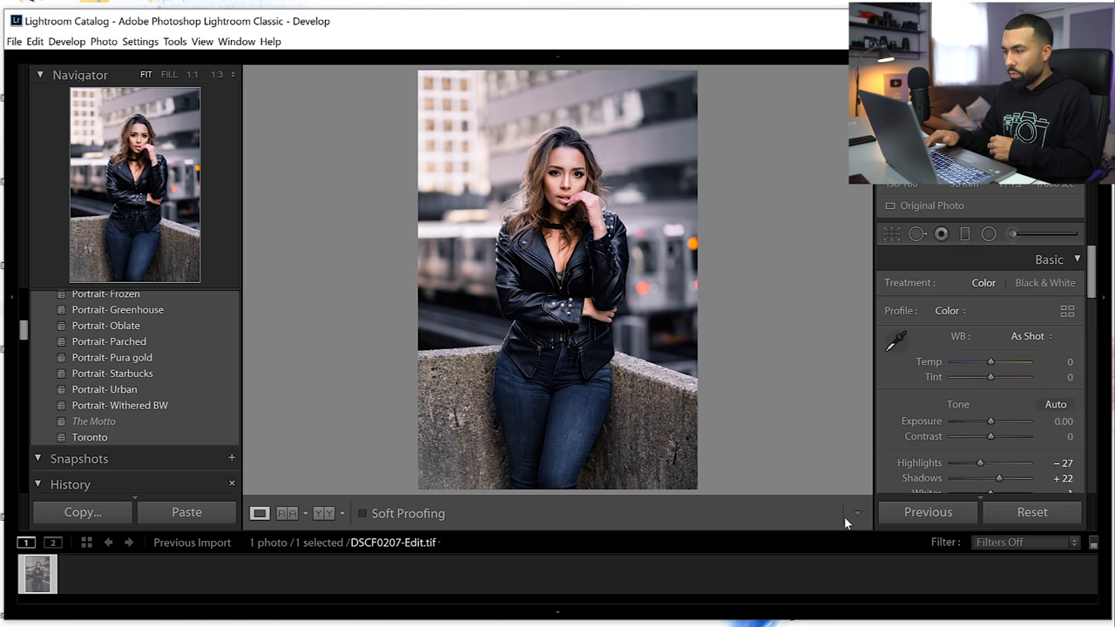